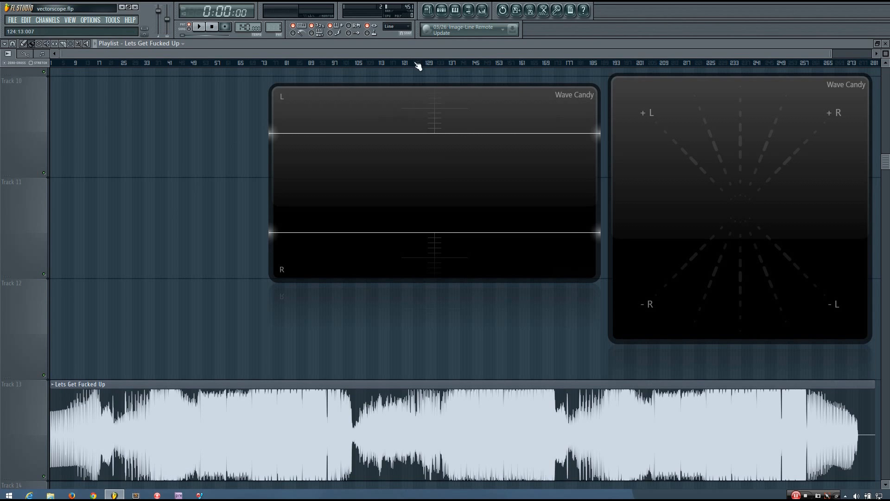
- Show the Pattern 1 Channel Rack beside the two Wave Candy scopes
{"action": "left_click", "coordinate": [197, 25]}
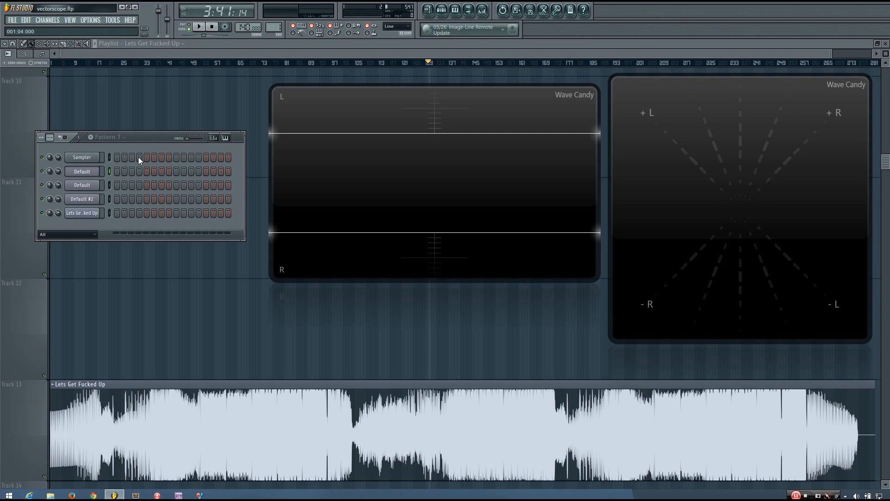
- Open the Default channel's Sytrus synth and play it into the Wave Candy scopes
{"action": "left_click", "coordinate": [82, 157]}
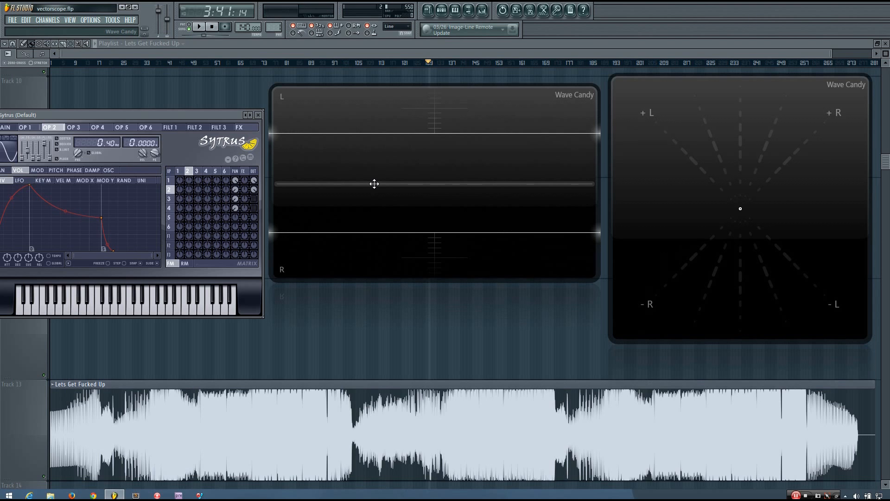
{"action": "left_click", "coordinate": [26, 127]}
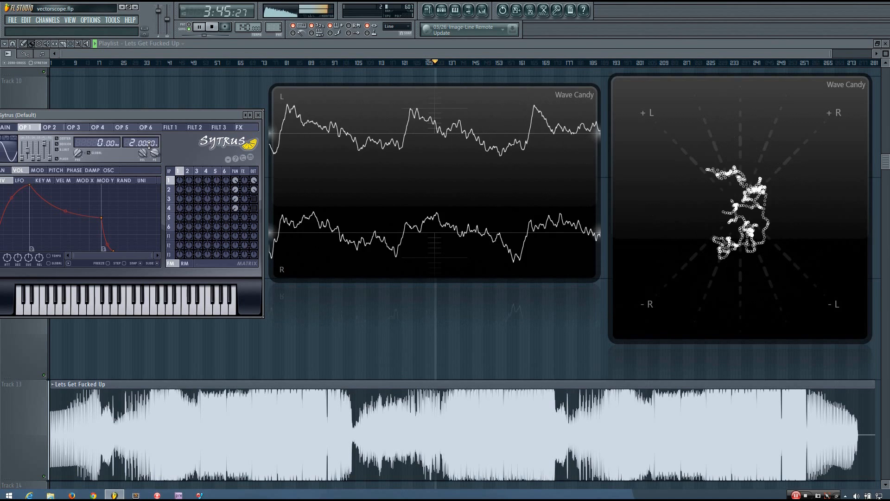
{"action": "left_click", "coordinate": [209, 26]}
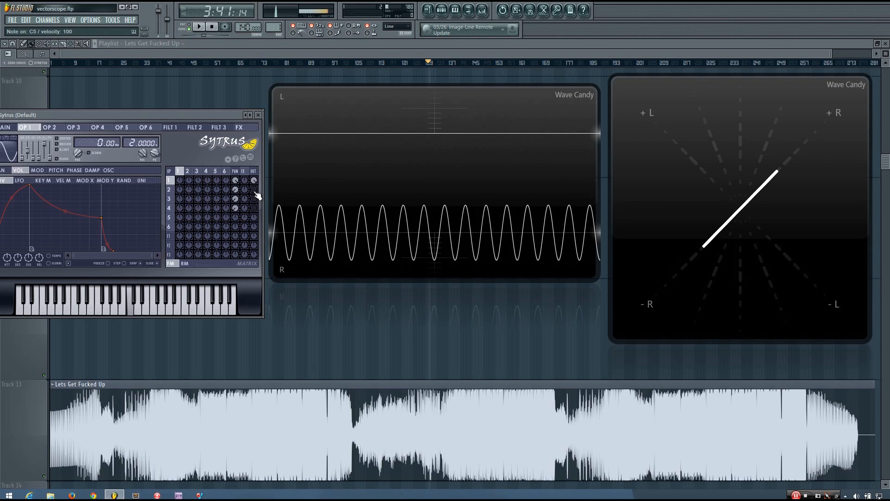
- Operate the Sytrus window to route the sine tone to the right channel only
{"action": "left_click", "coordinate": [253, 200]}
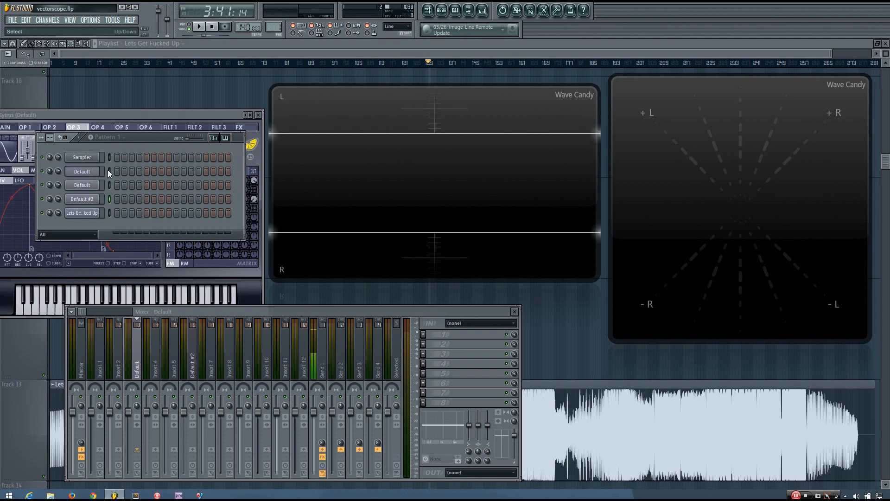
- Bring the Mixer up over the step sequencer pattern with playback stopped
{"action": "left_click", "coordinate": [156, 356]}
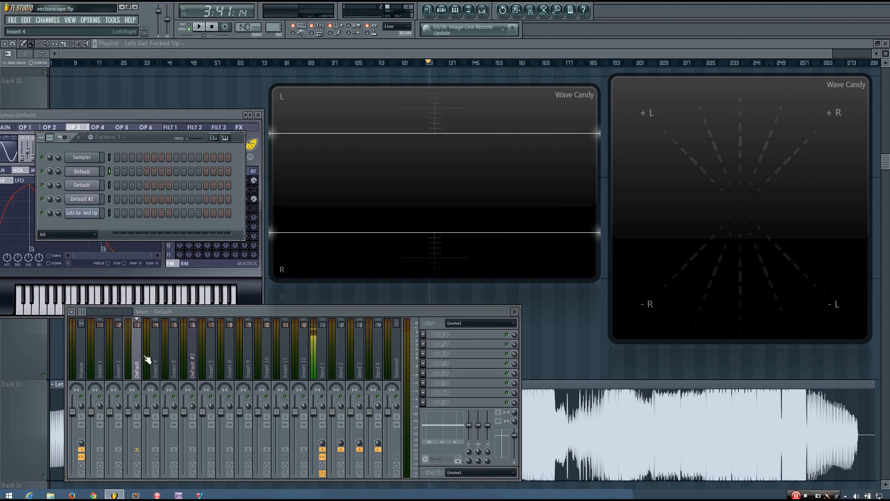